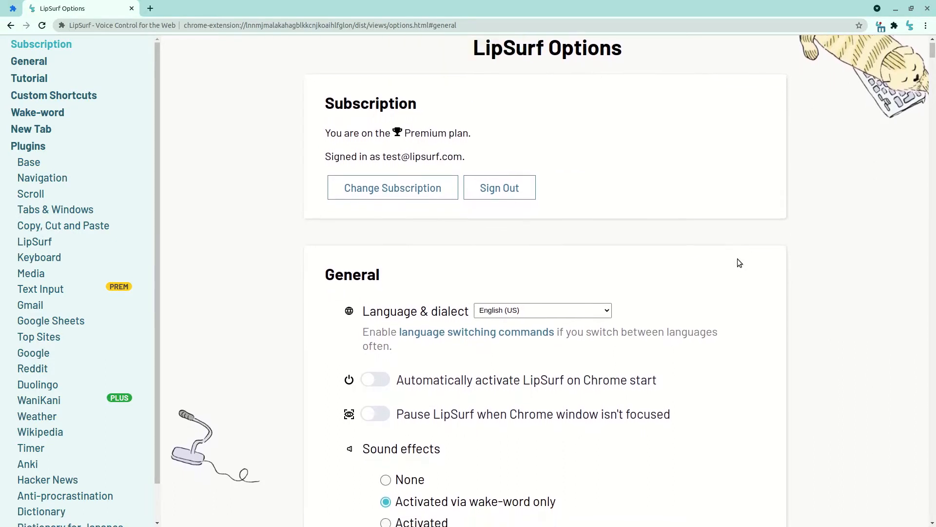
Reach the Custom Shortcuts section and start adding a new custom shortcut.
scroll("down", 3)
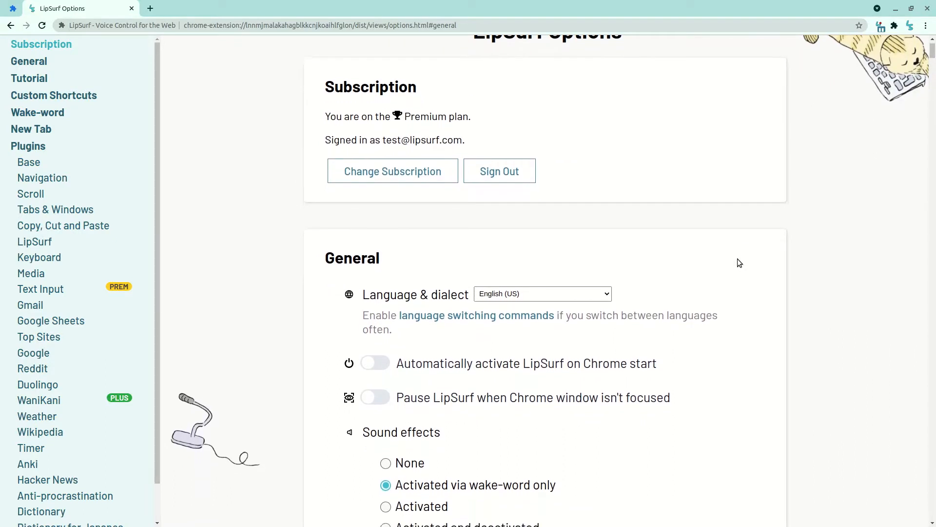
scroll("down", 3)
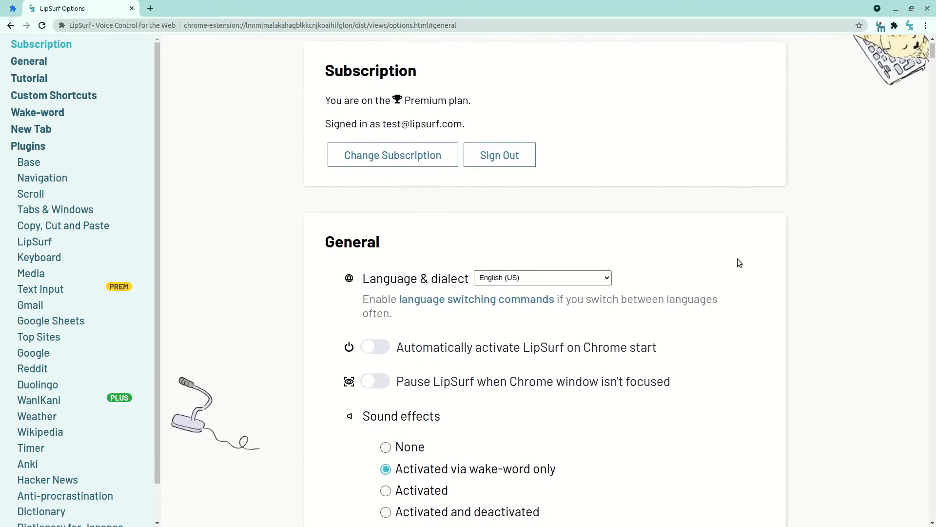
scroll("down", 3)
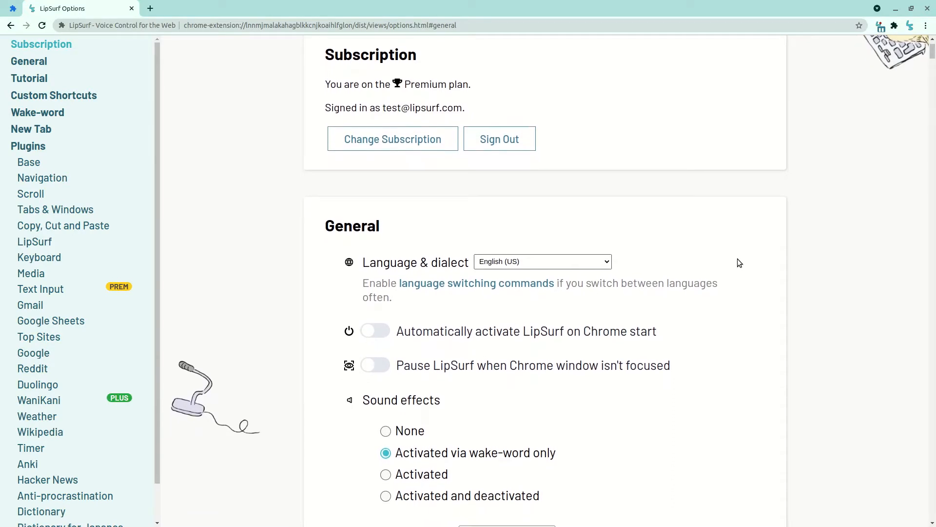
scroll("down", 3)
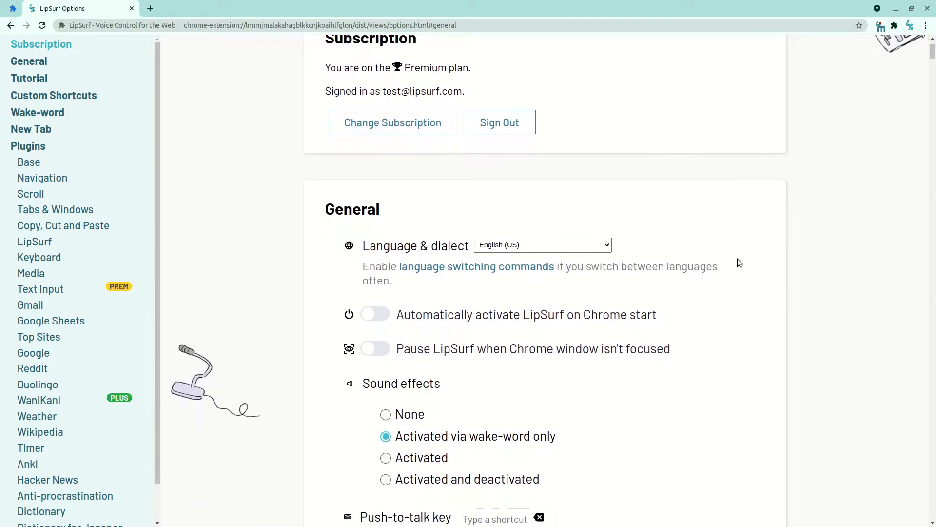
scroll("down", 3)
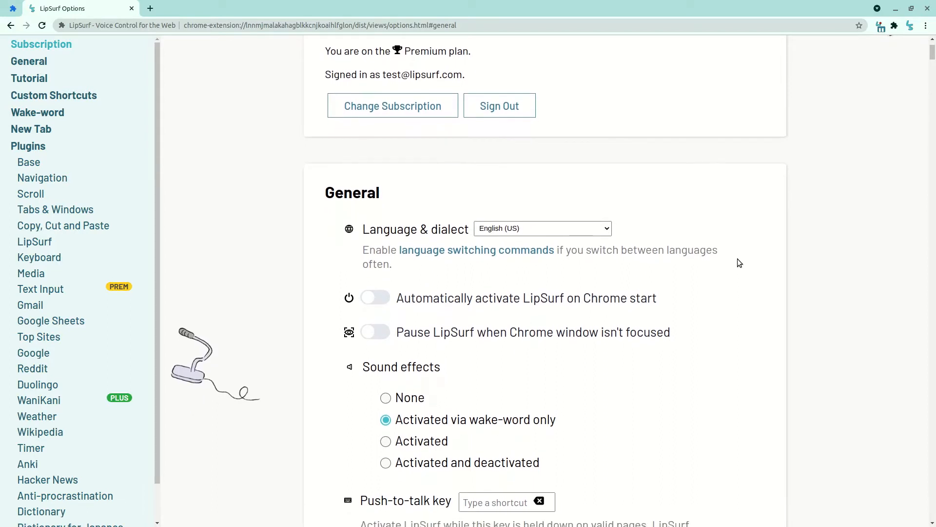
scroll("down", 3)
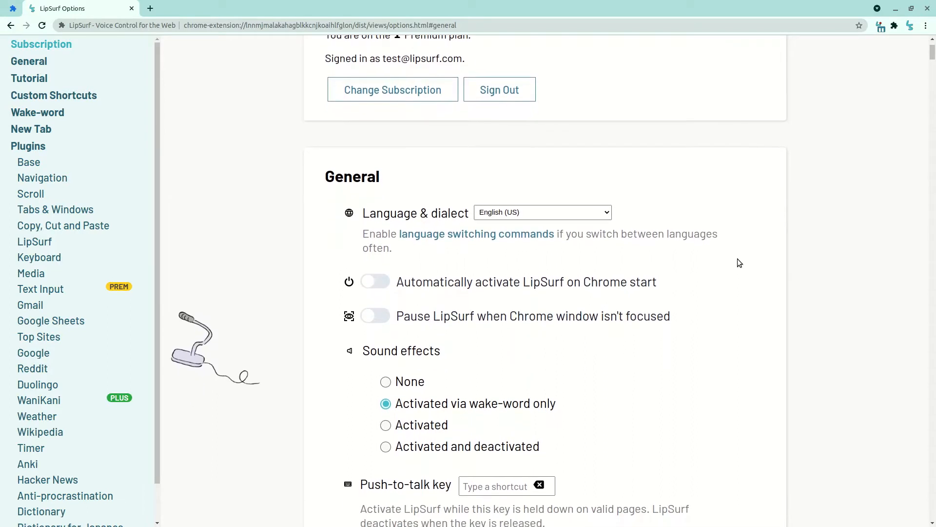
scroll("down", 3)
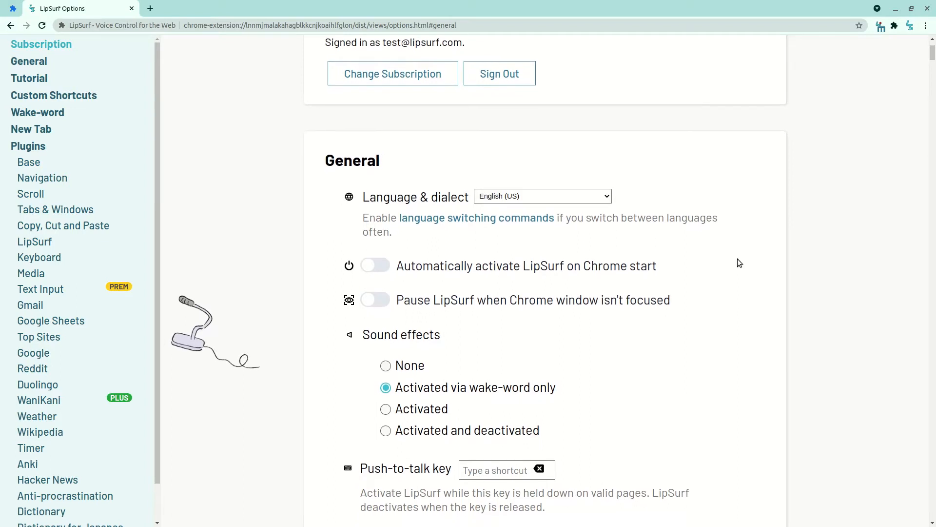
scroll("down", 3)
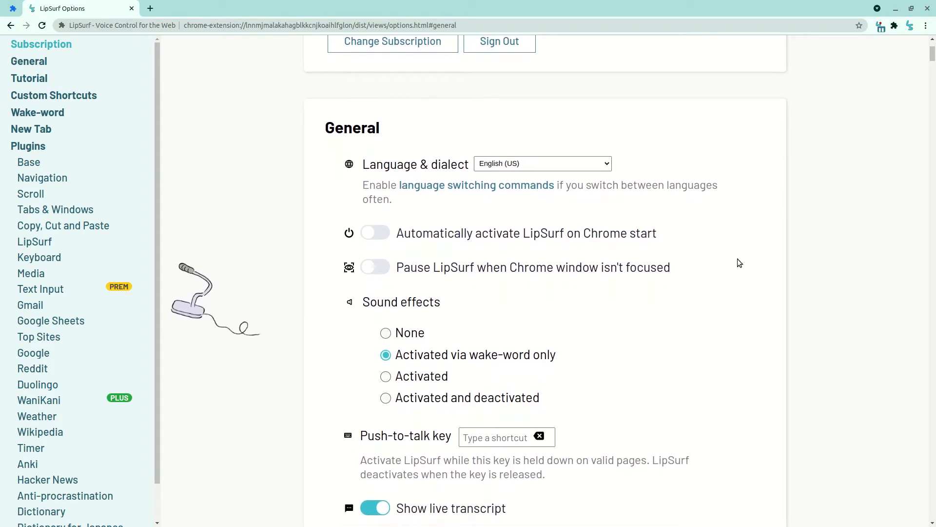
scroll("down", 3)
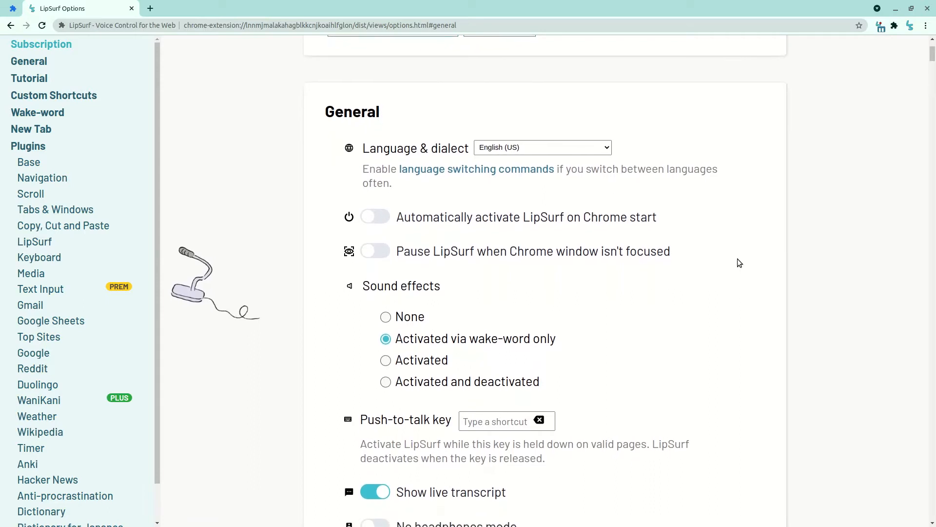
scroll("down", 3)
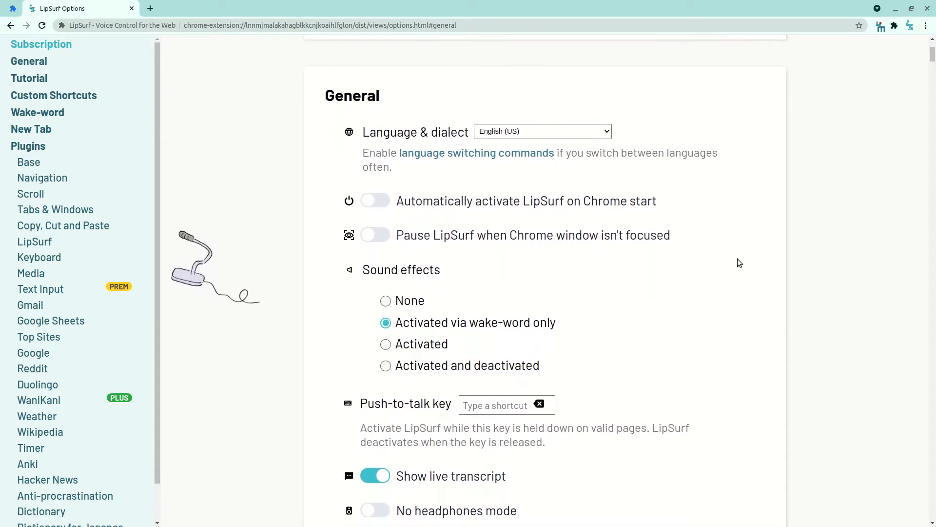
scroll("down", 3)
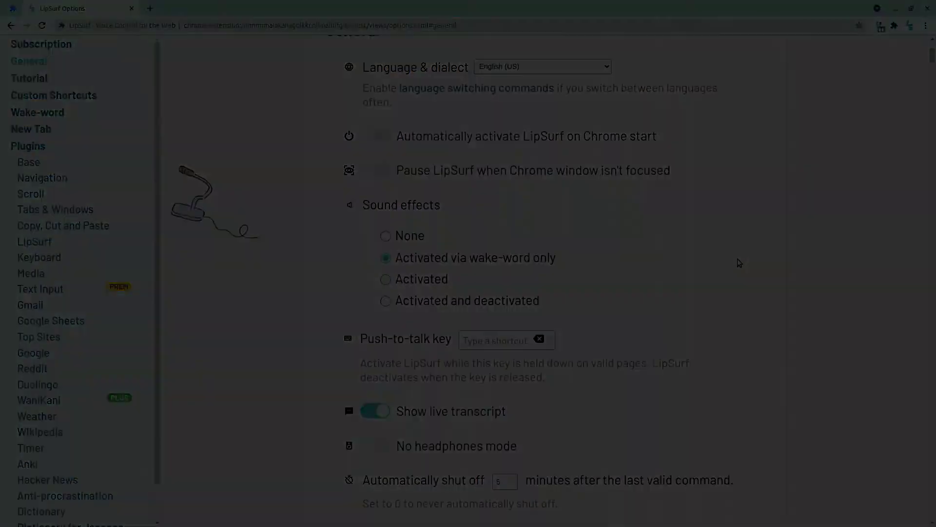
left_click(54, 96)
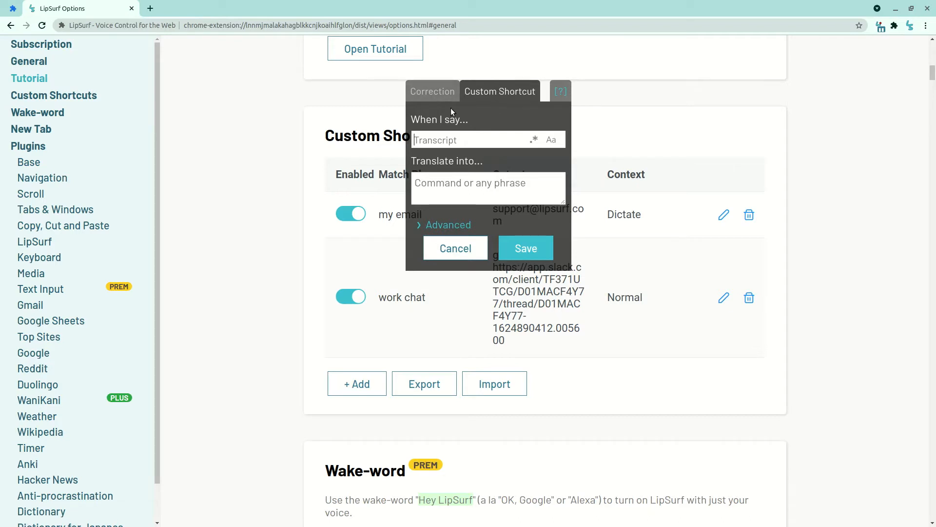
mouse_move(489, 93)
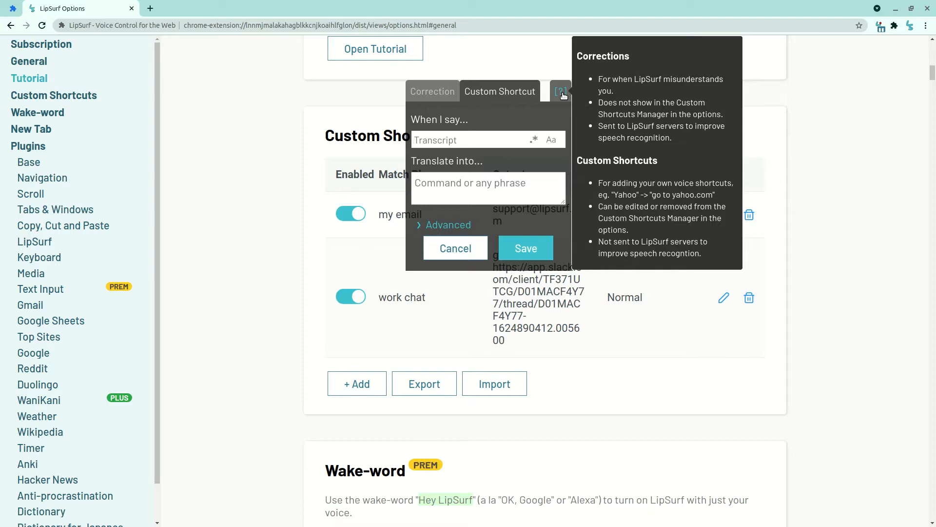
Show the help note explaining how corrections differ from custom shortcuts.
left_click(471, 140)
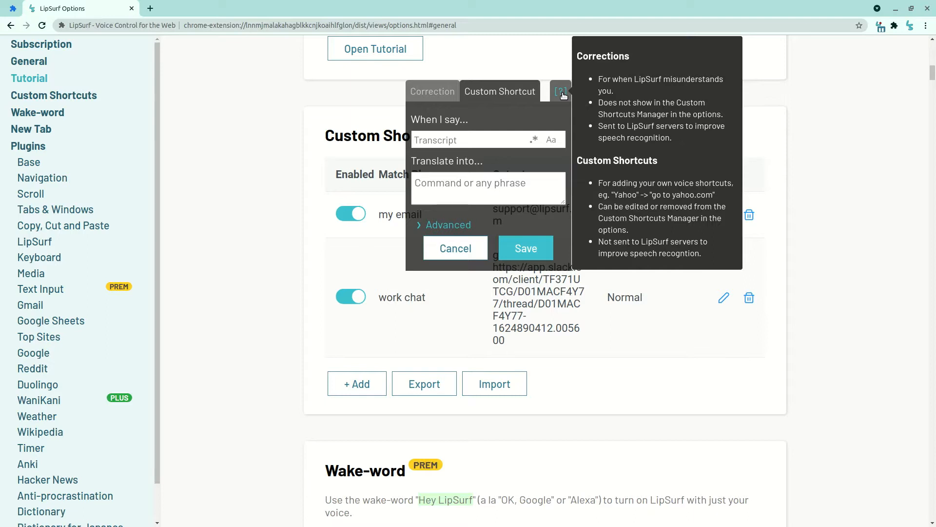
left_click(468, 140)
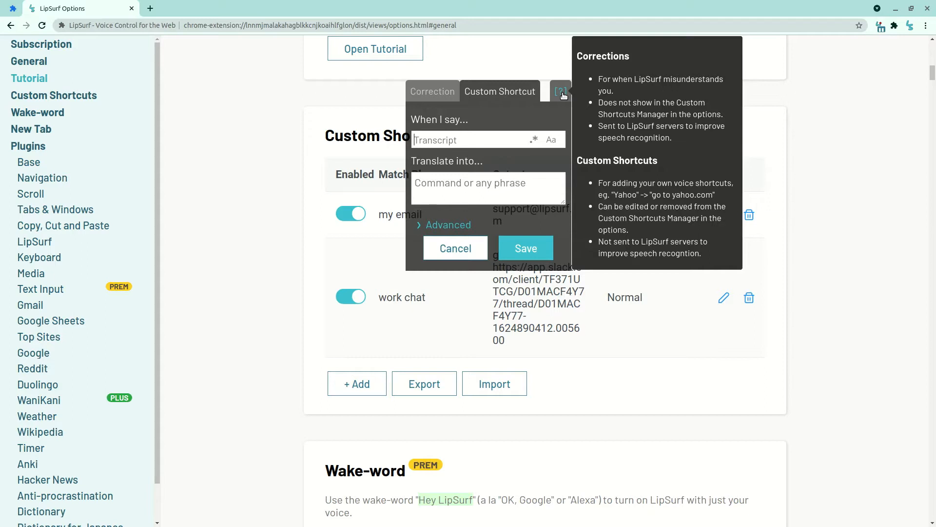
mouse_move(513, 119)
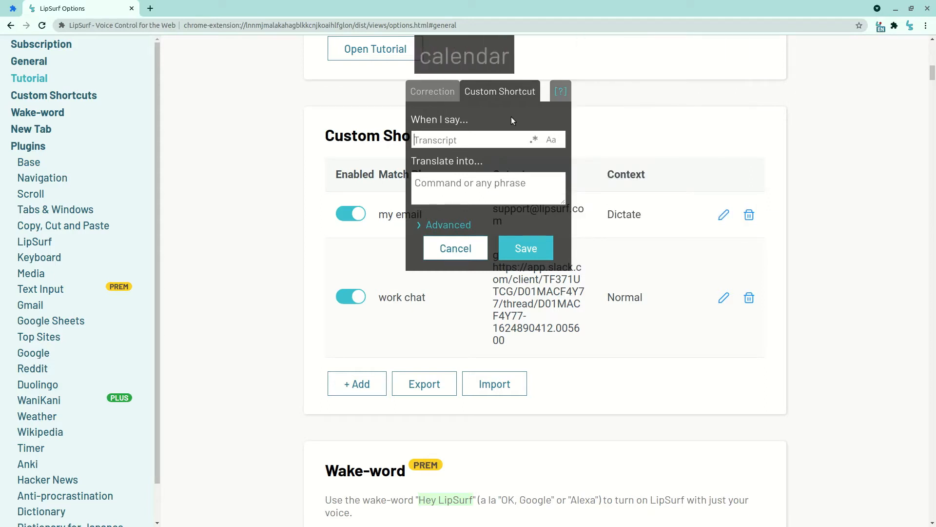
Map the phrase 'calendar' to a 'go to' command for the Google Calendar URL.
type("calendar")
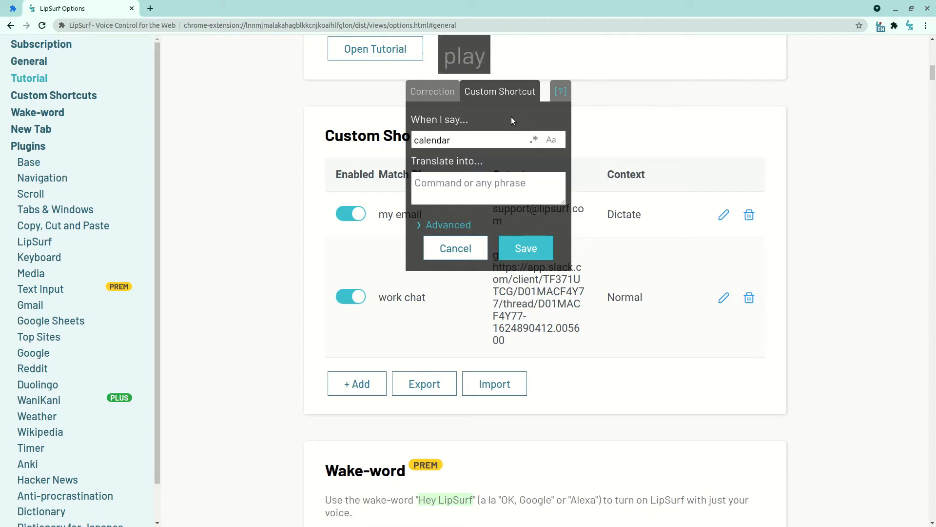
left_click(488, 188)
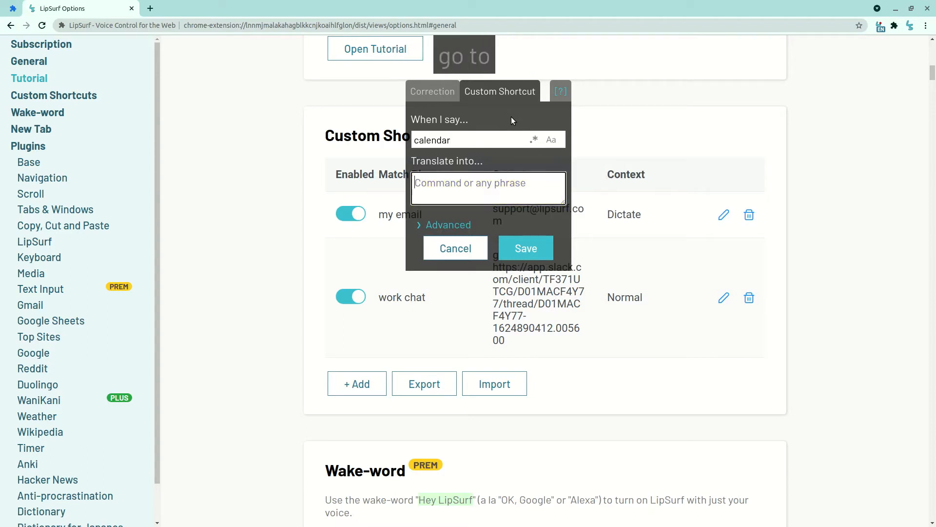
type("go to https://calendar.google.com/calendar/u/0/r")
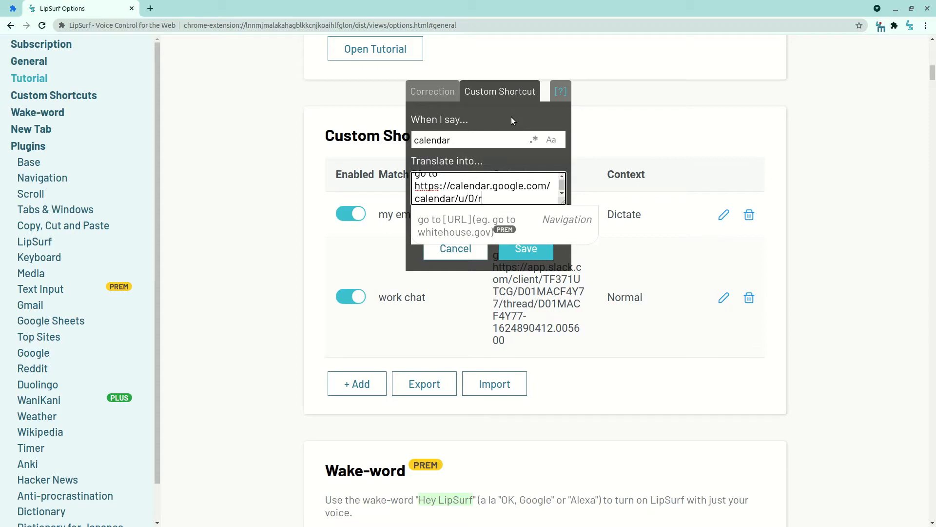
mouse_move(530, 126)
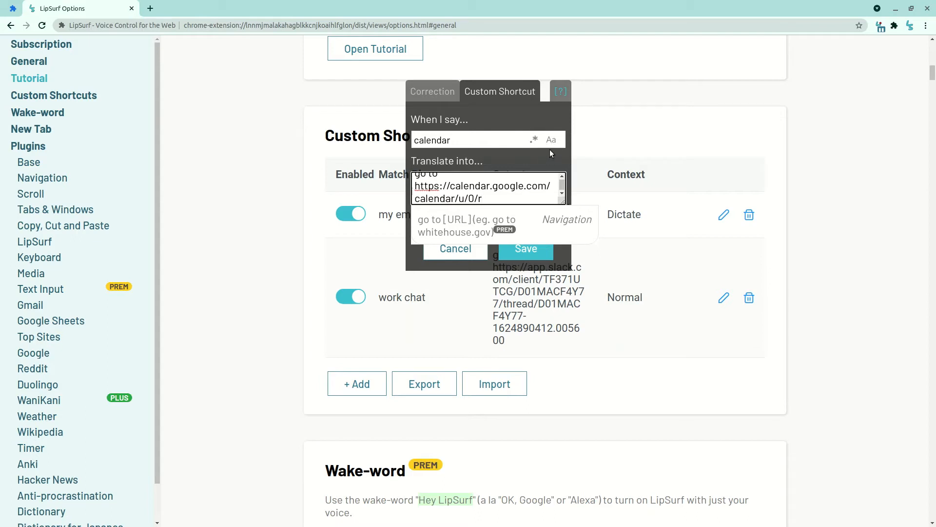
mouse_move(551, 141)
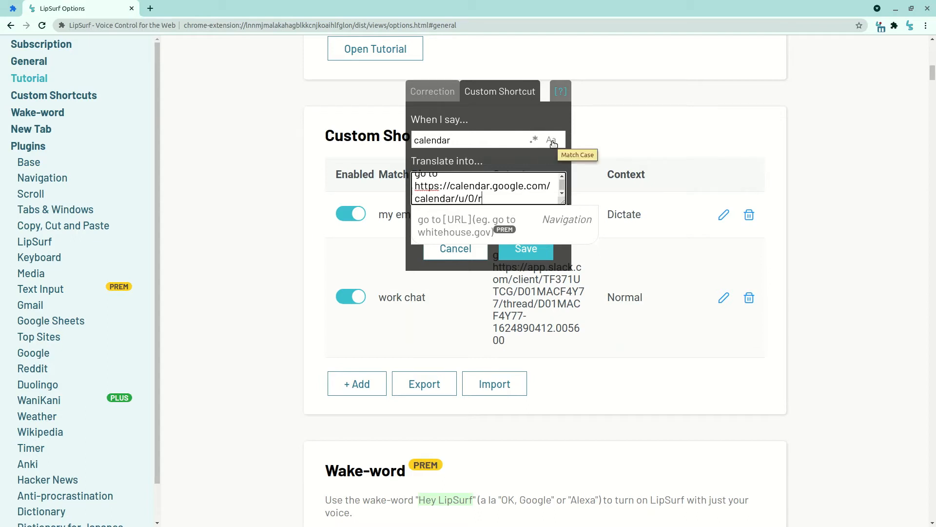
mouse_move(533, 142)
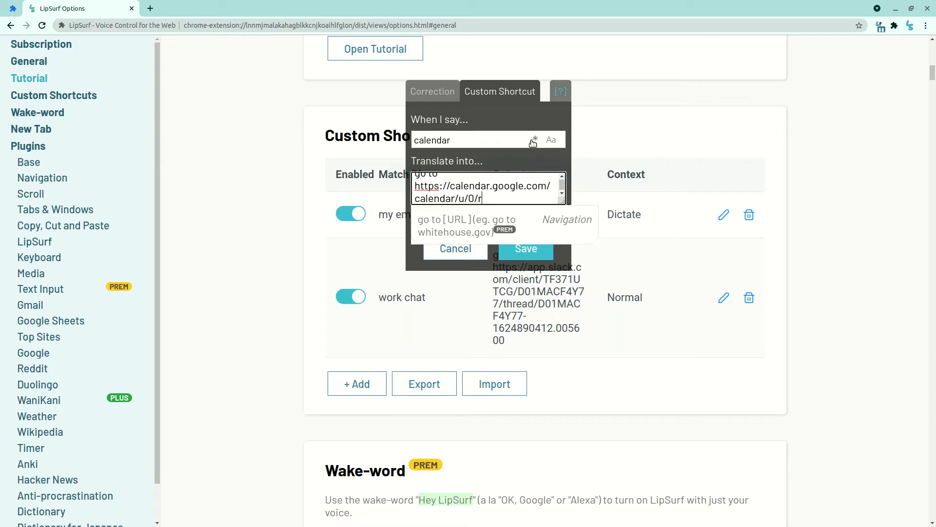
mouse_move(534, 142)
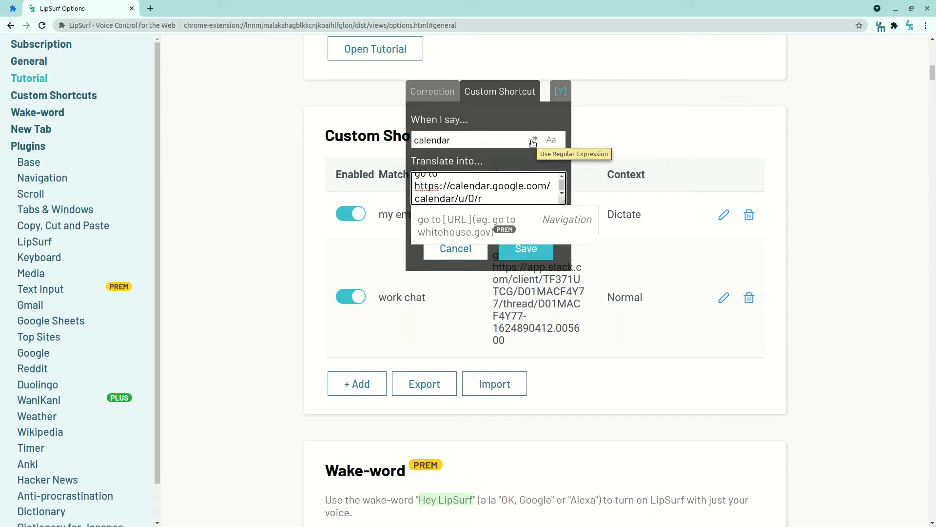
mouse_move(518, 159)
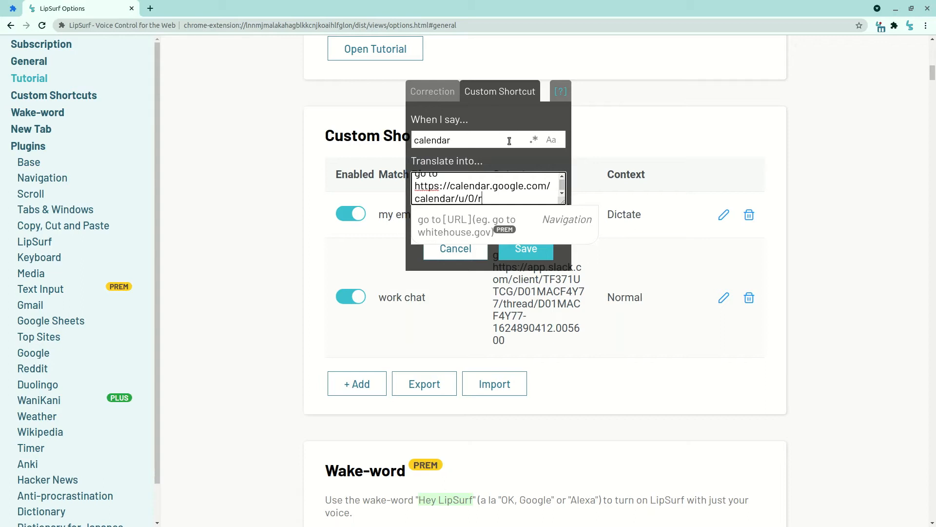
Save the calendar shortcut and start a full-detail event titled 'daniel's birthday'.
left_click(525, 249)
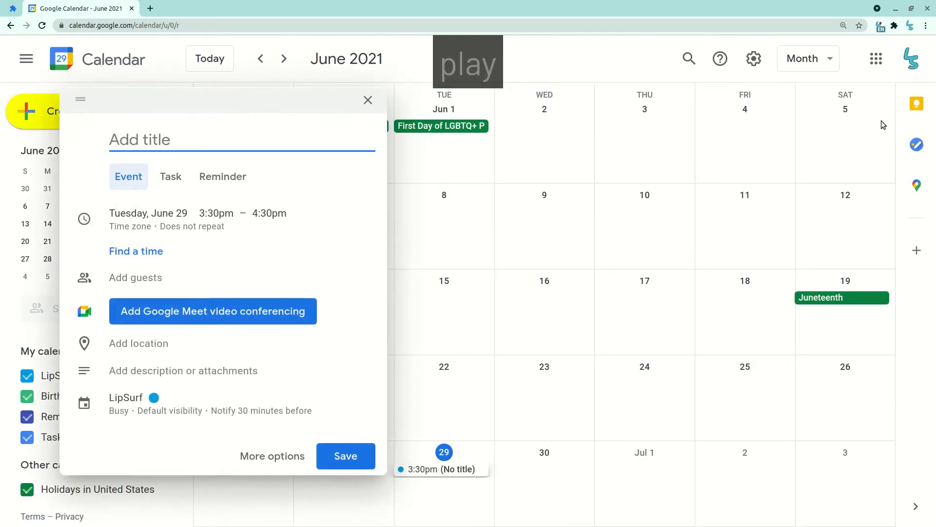
left_click(272, 456)
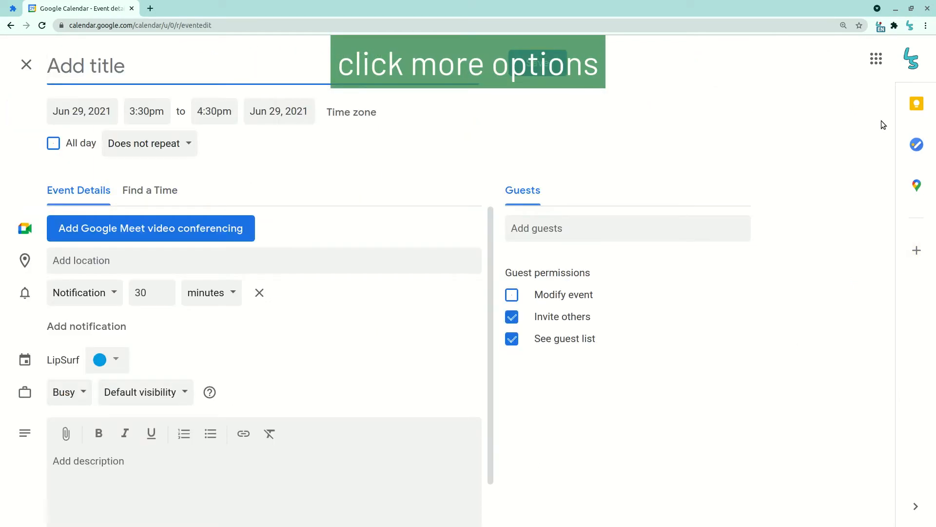
type("daniel's birthday")
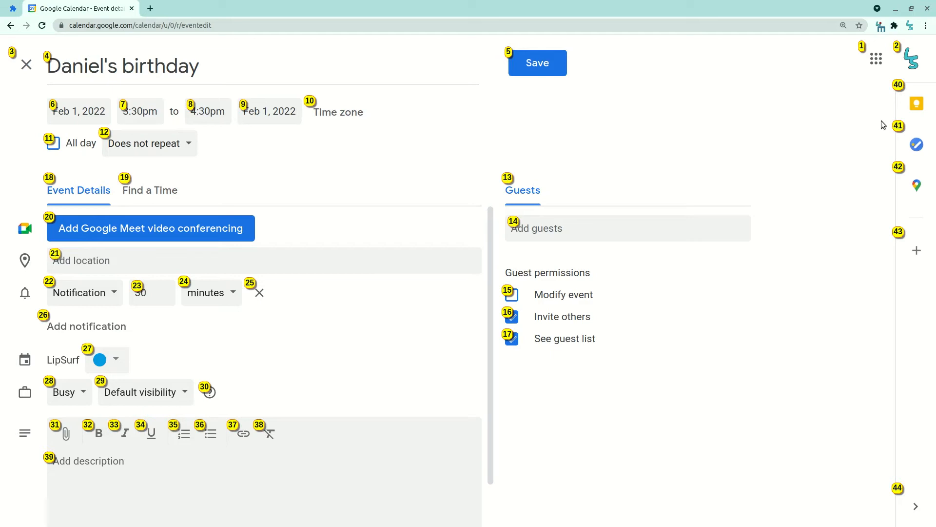
mouse_move(759, 142)
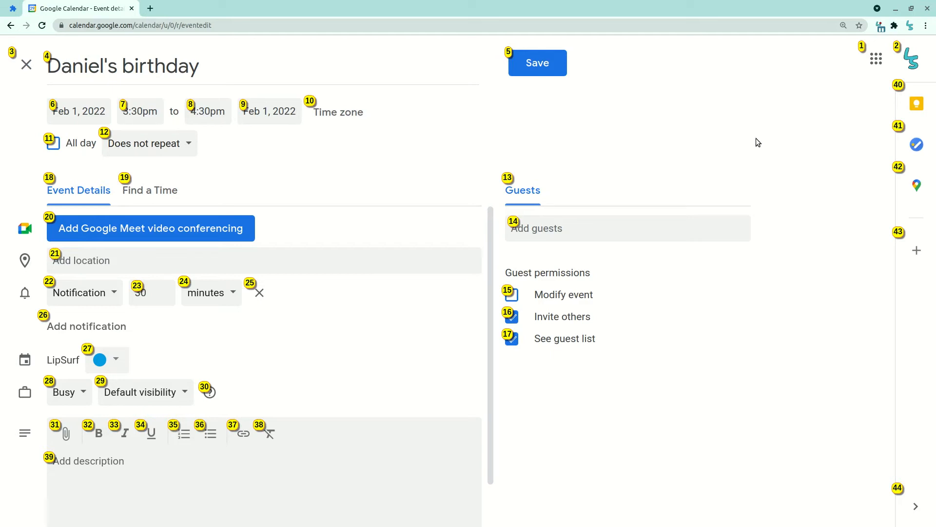
mouse_move(288, 103)
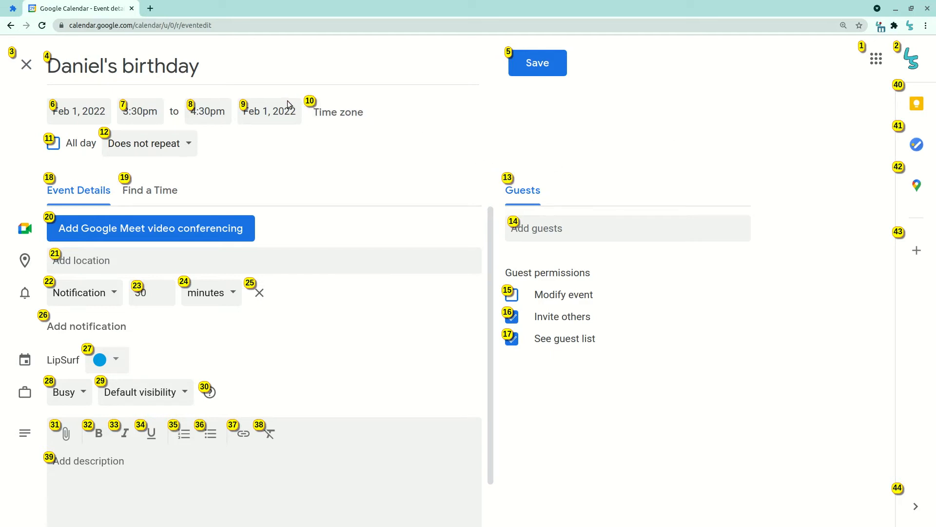
mouse_move(519, 175)
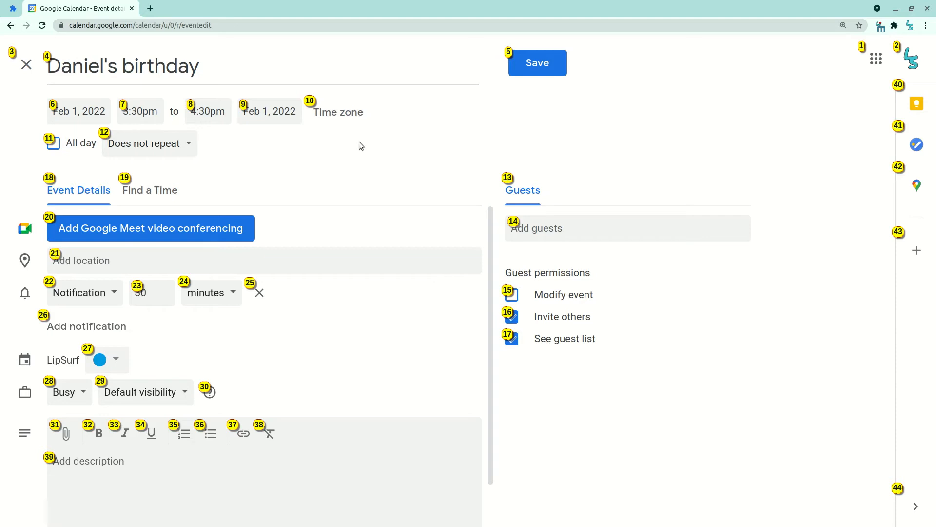
mouse_move(400, 144)
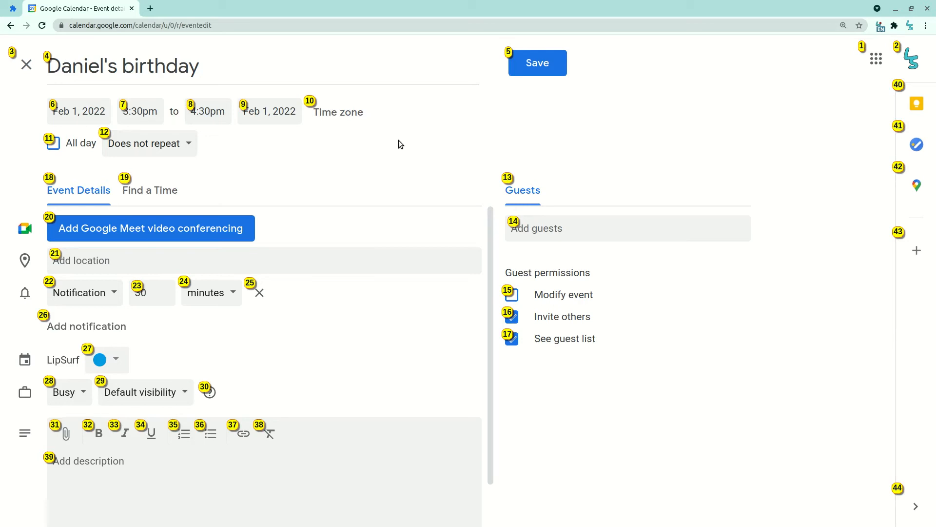
Make the event all day and give it the location 122 Main Street.
left_click(52, 142)
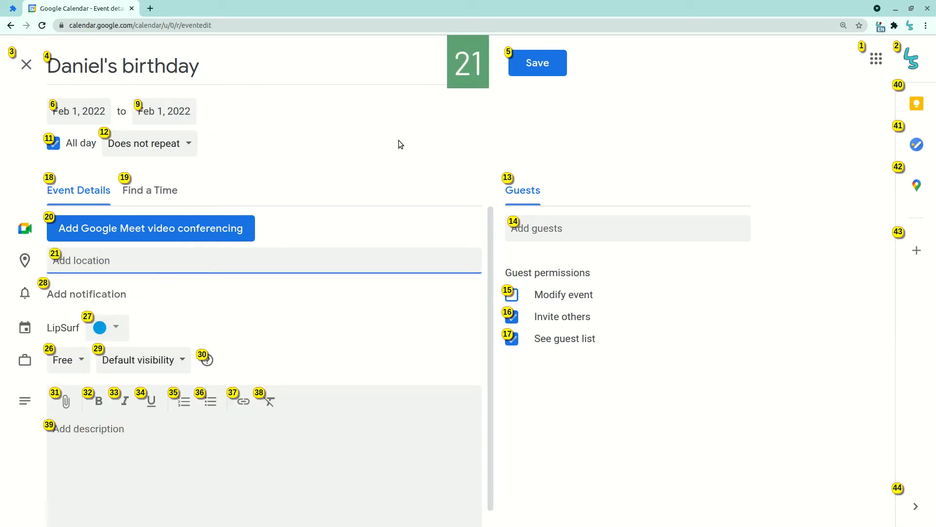
type("122 Main Street")
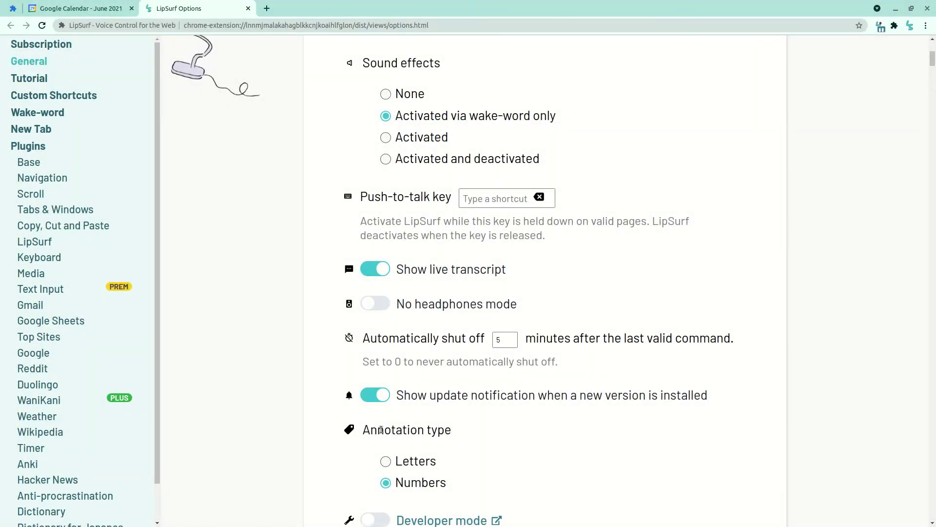
mouse_move(419, 463)
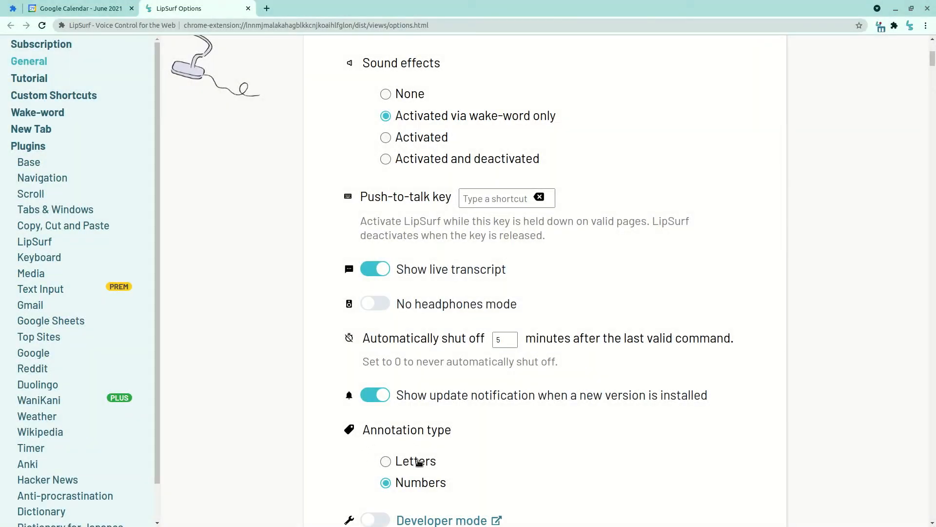
left_click(385, 461)
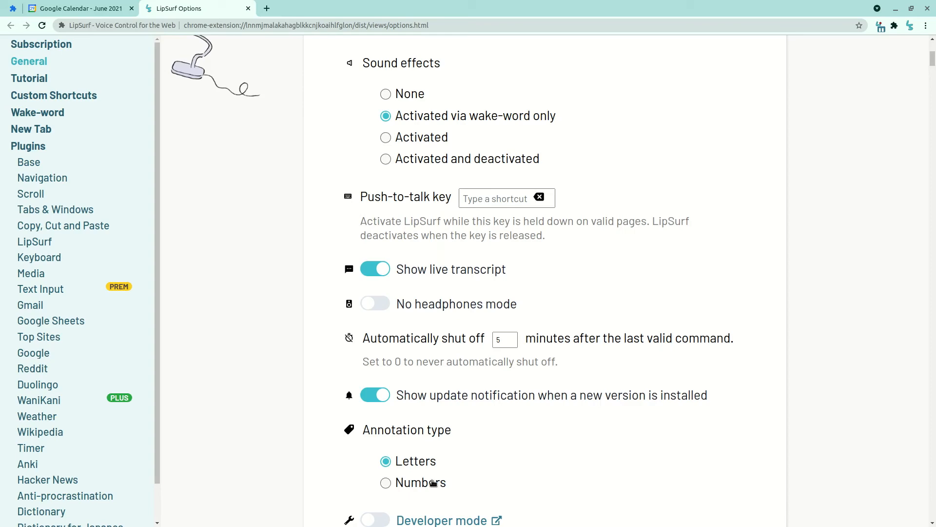
left_click(386, 482)
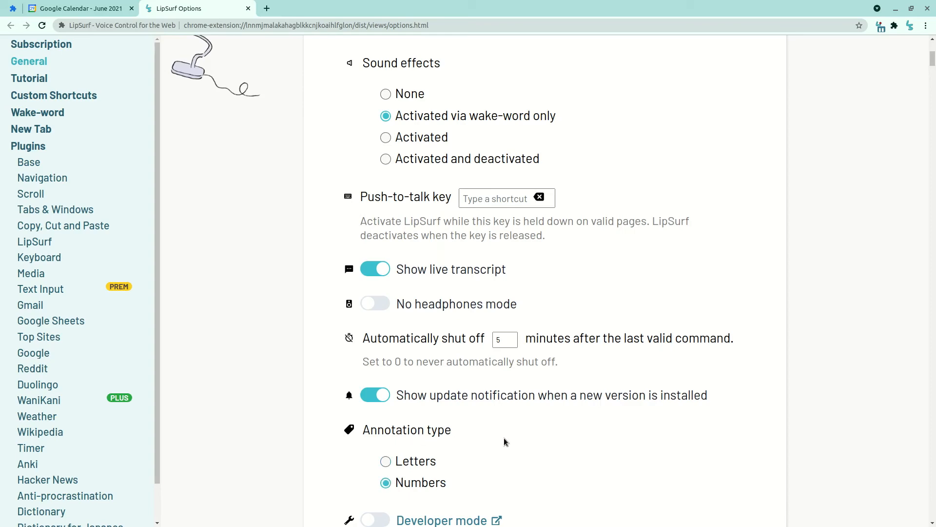
scroll("down", 3)
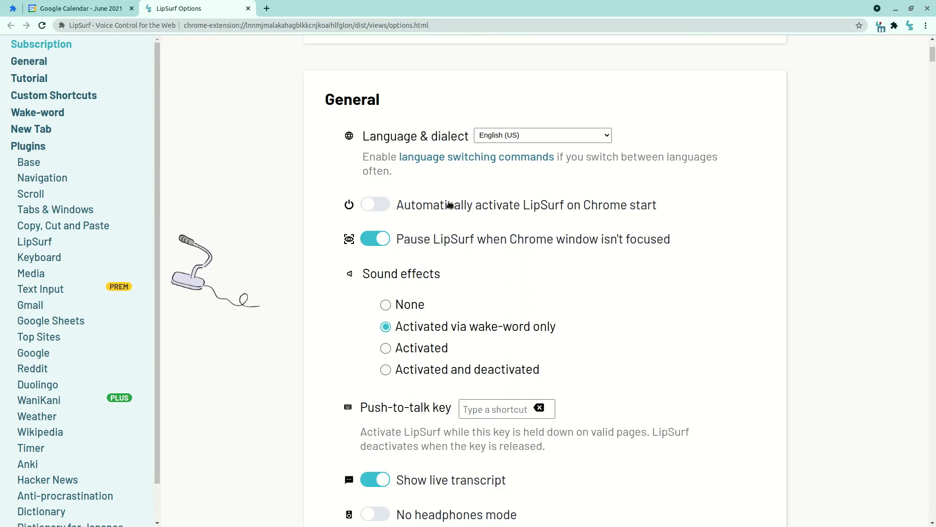
mouse_move(425, 213)
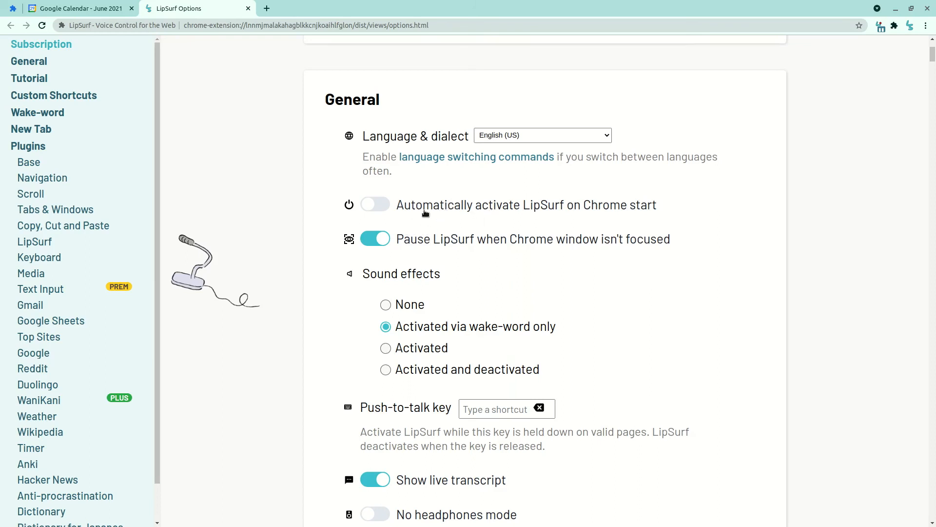
mouse_move(663, 208)
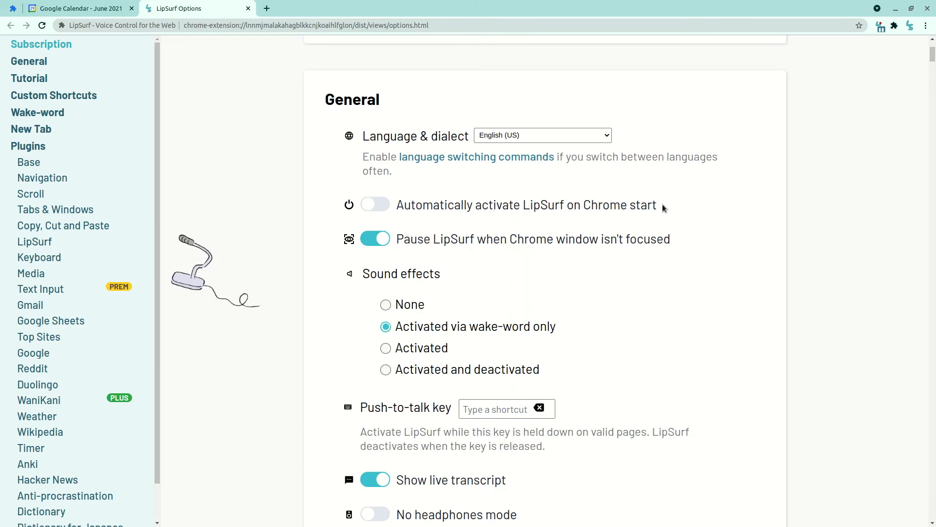
mouse_move(669, 213)
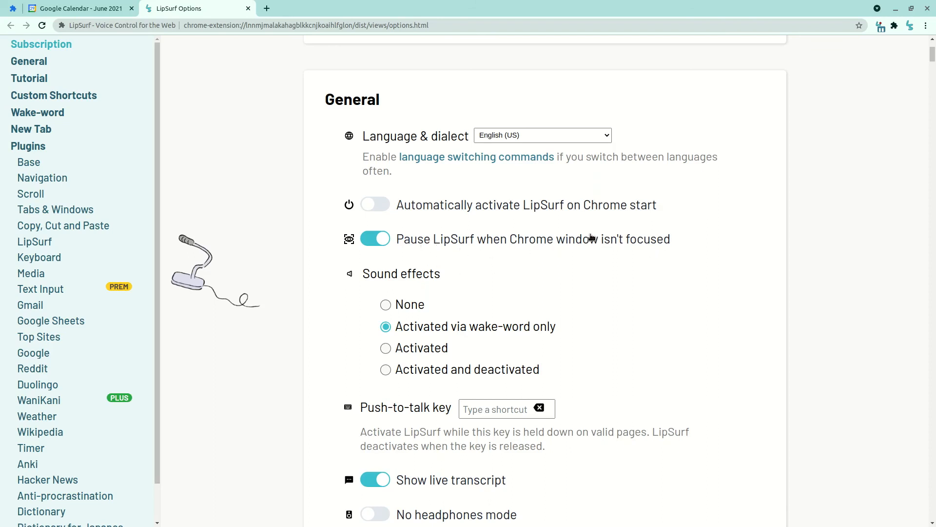
mouse_move(637, 244)
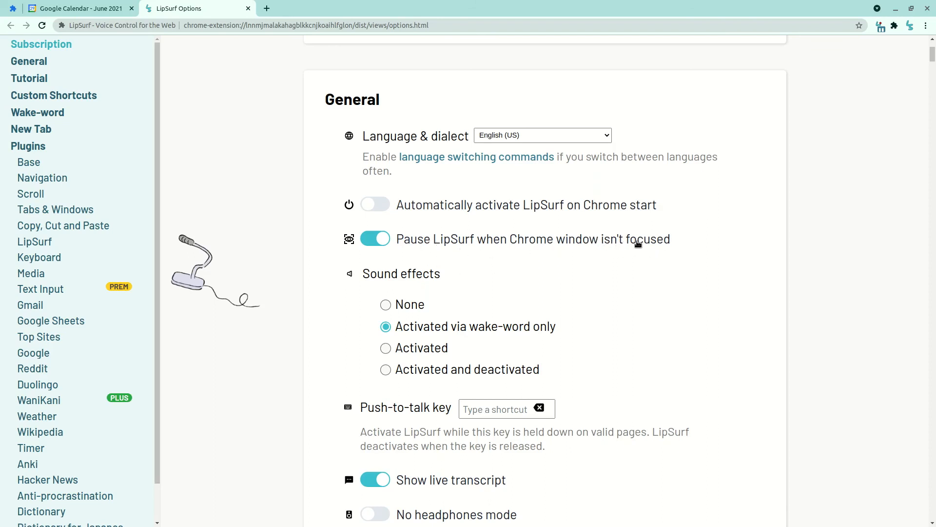
mouse_move(689, 263)
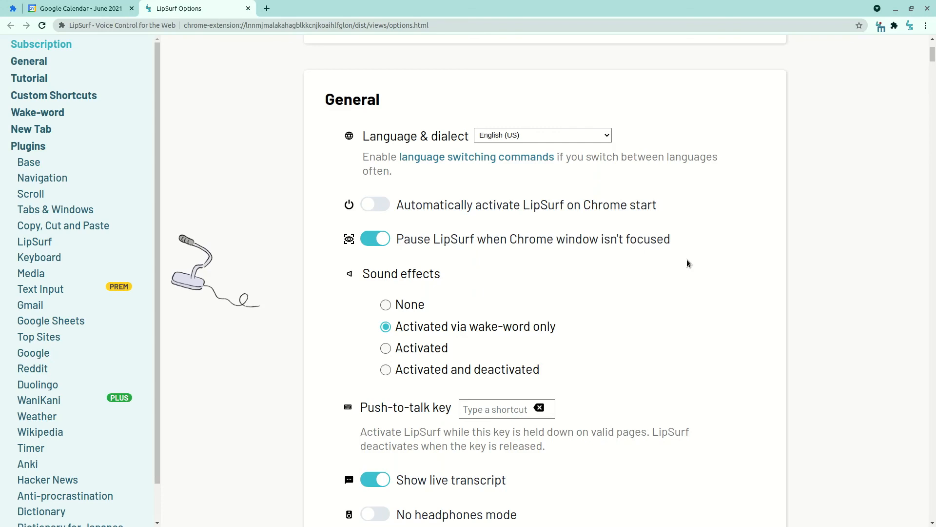
mouse_move(667, 356)
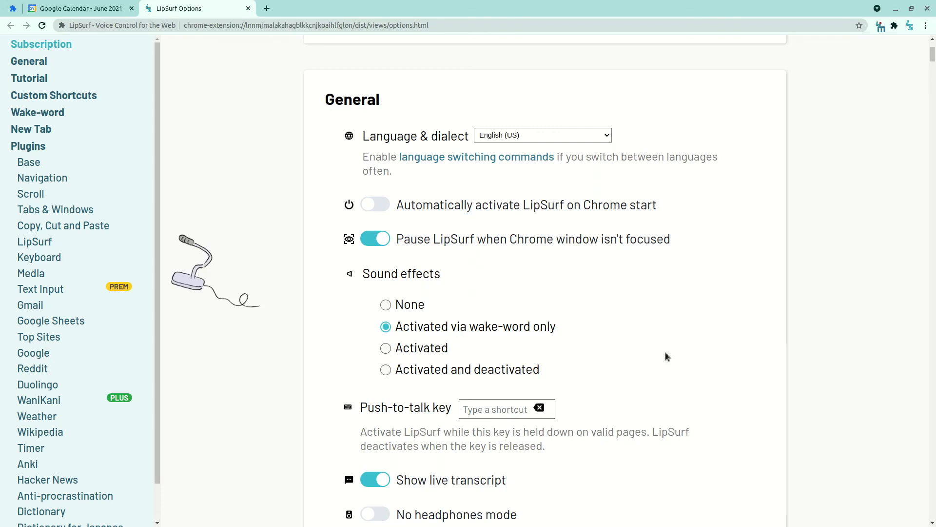